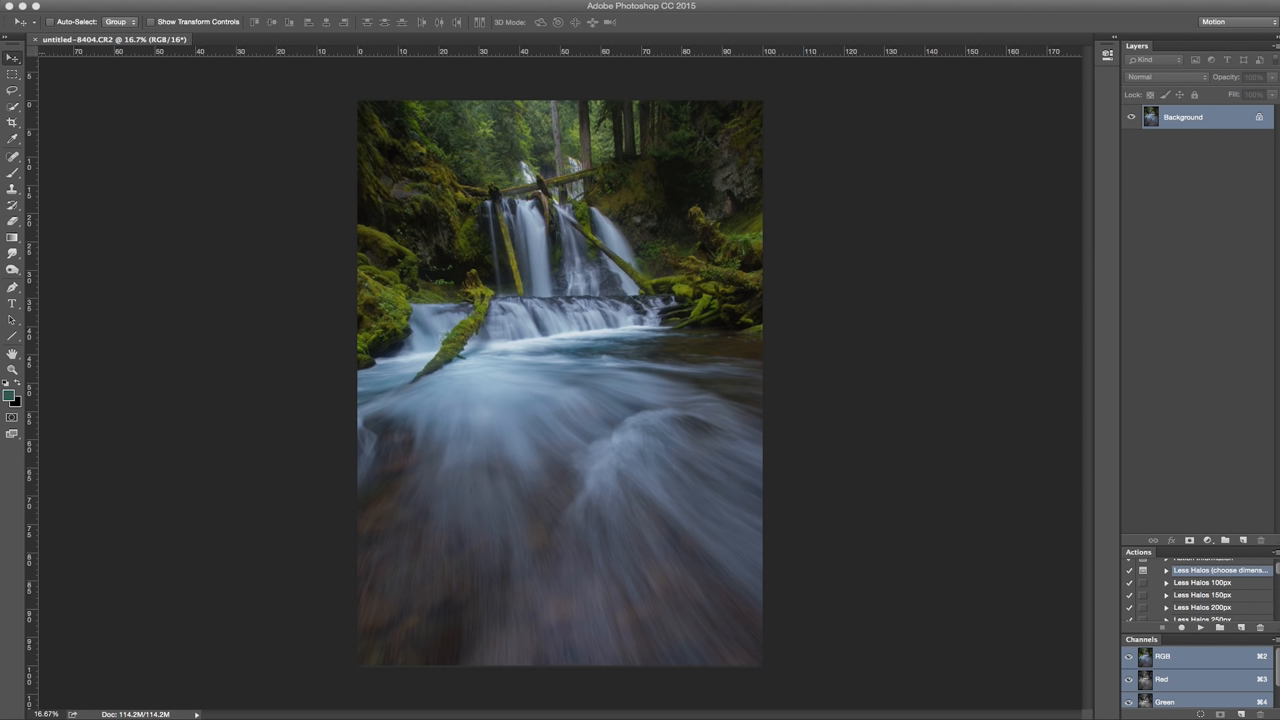
mouse_move(1069, 333)
text(orton)
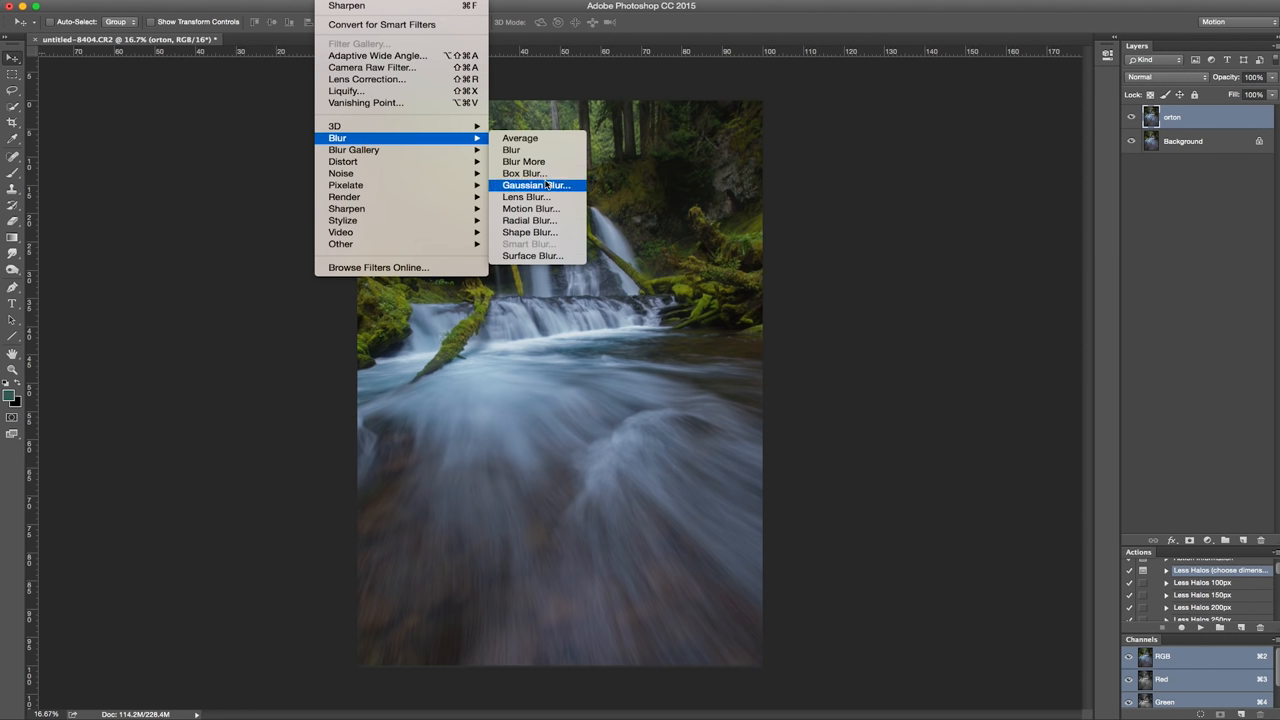
Apply a Gaussian Blur of about 19 px radius to the orton layer
click(536, 185)
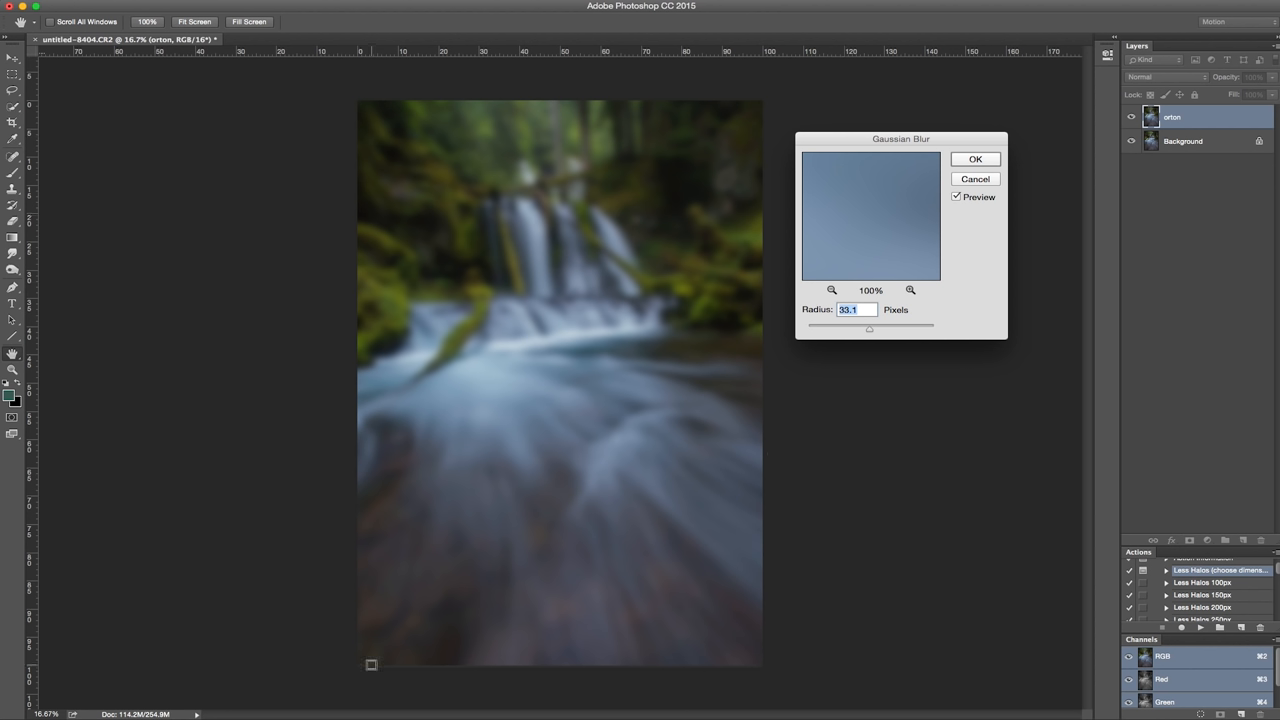
mouse_move(869, 334)
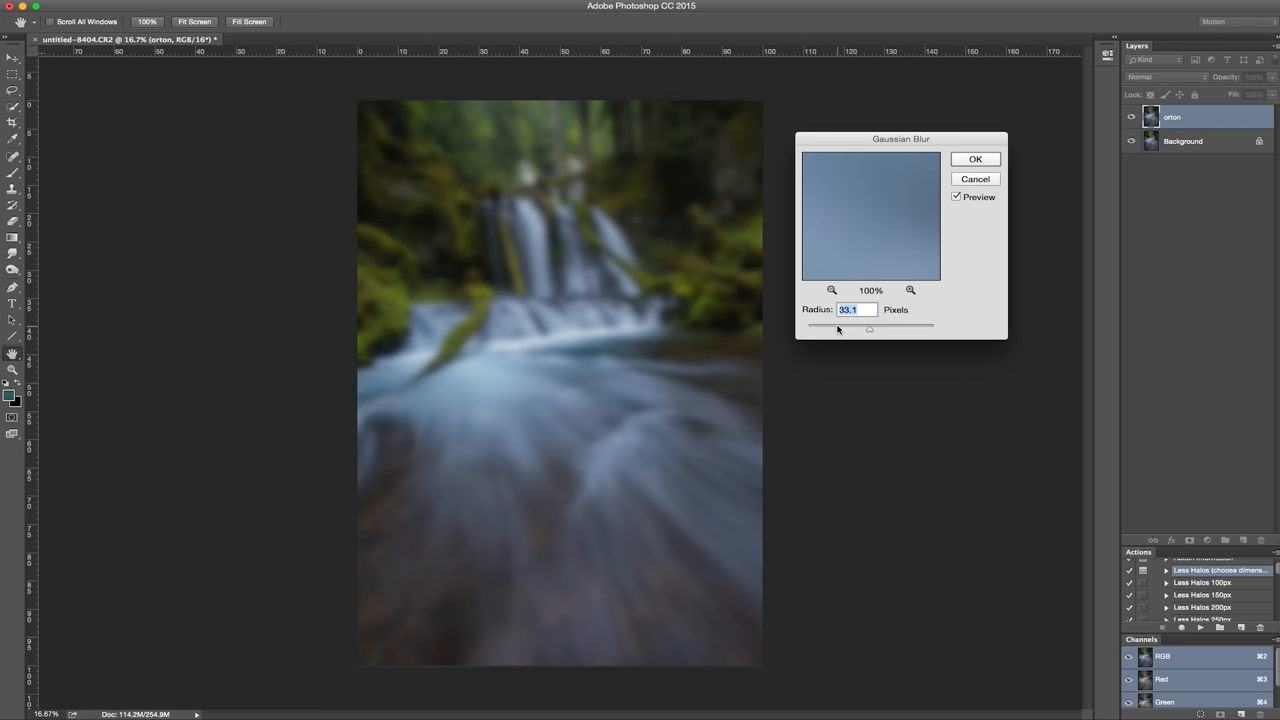
drag(870, 328, 862, 328)
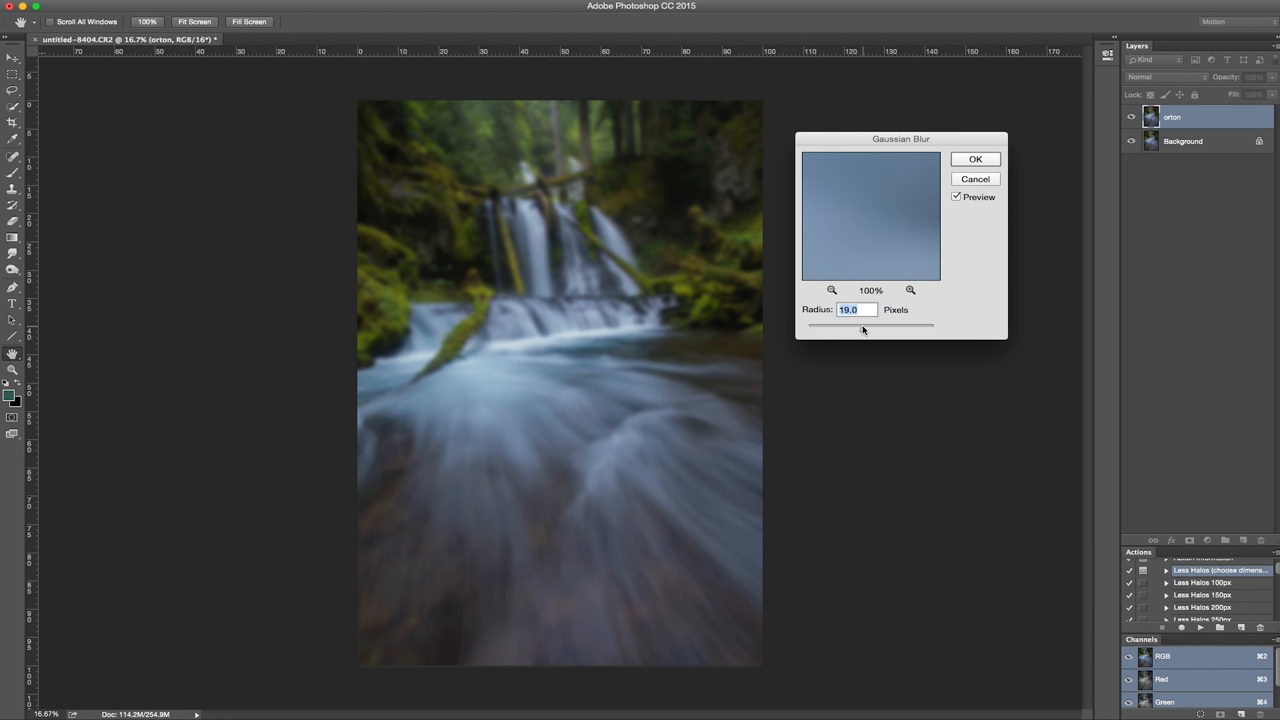
drag(895, 325, 855, 325)
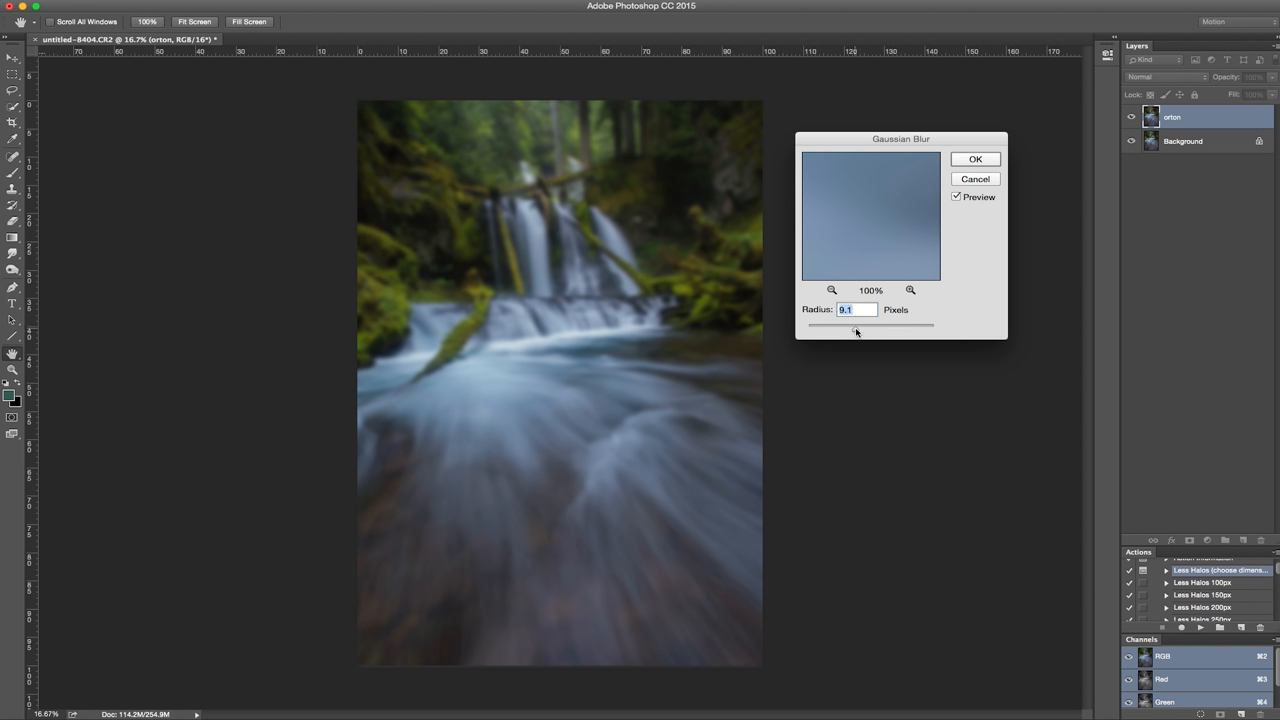
drag(855, 325, 870, 325)
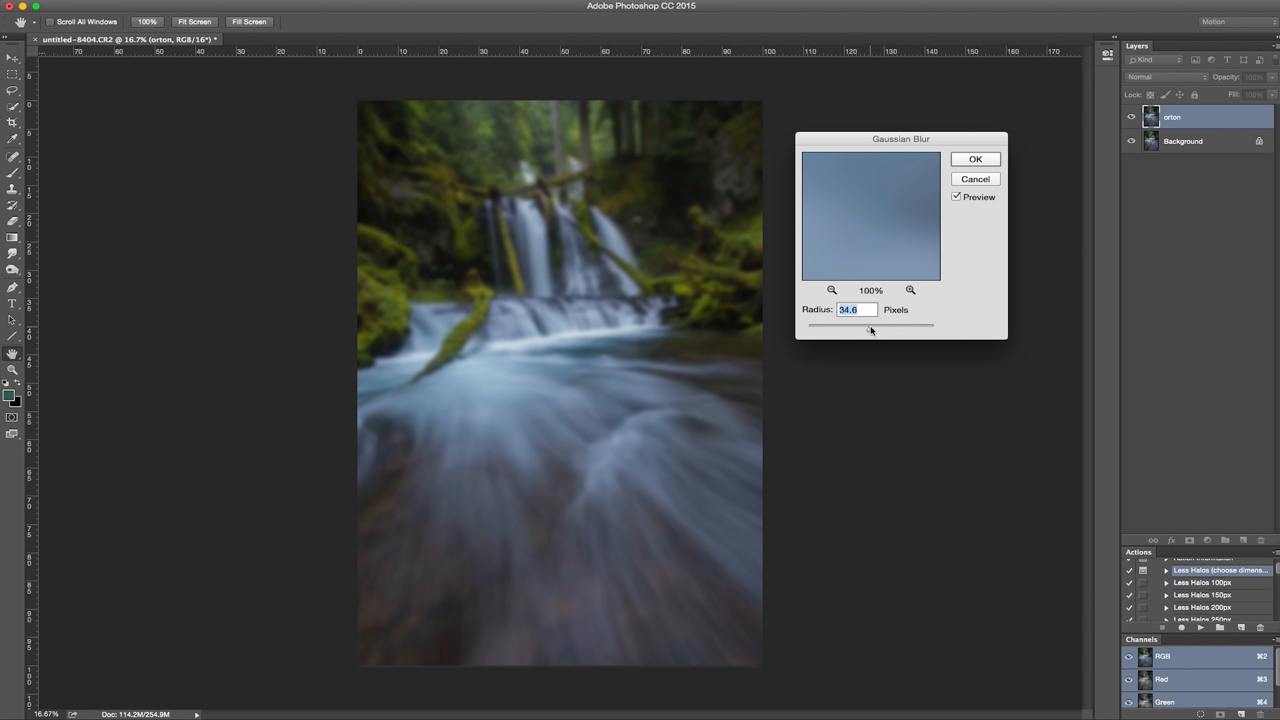
drag(882, 325, 862, 325)
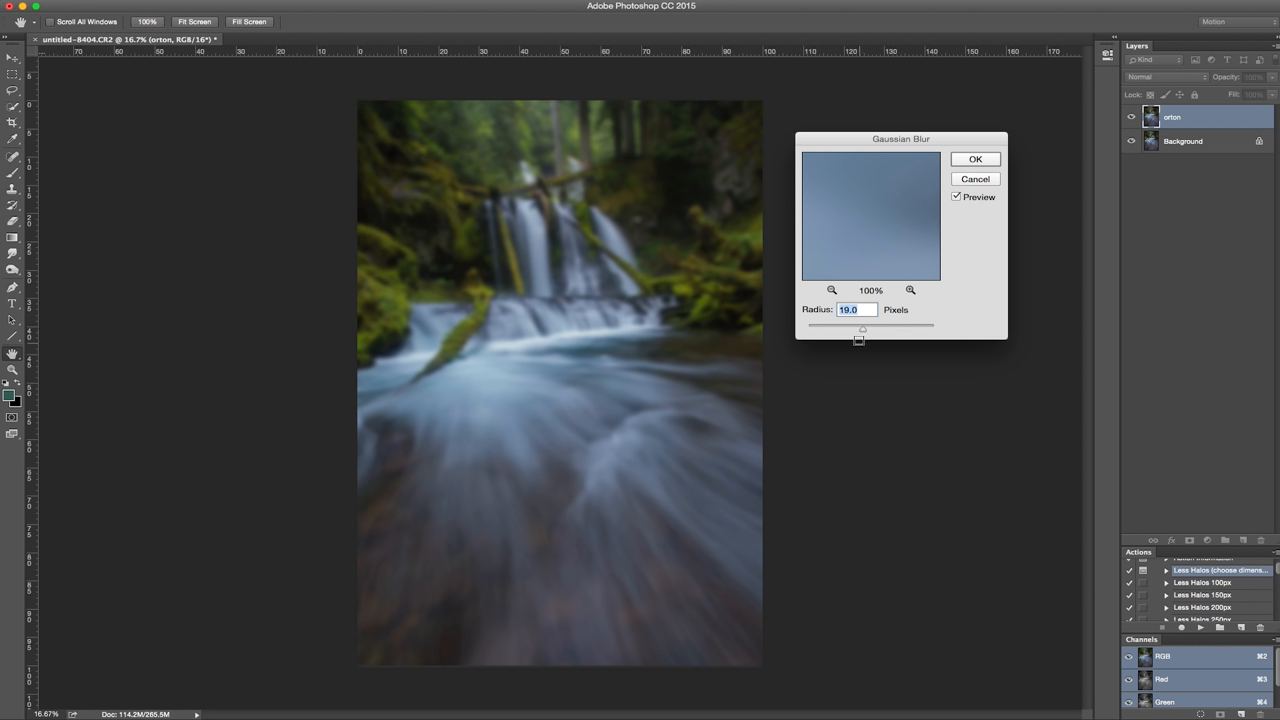
click(974, 159)
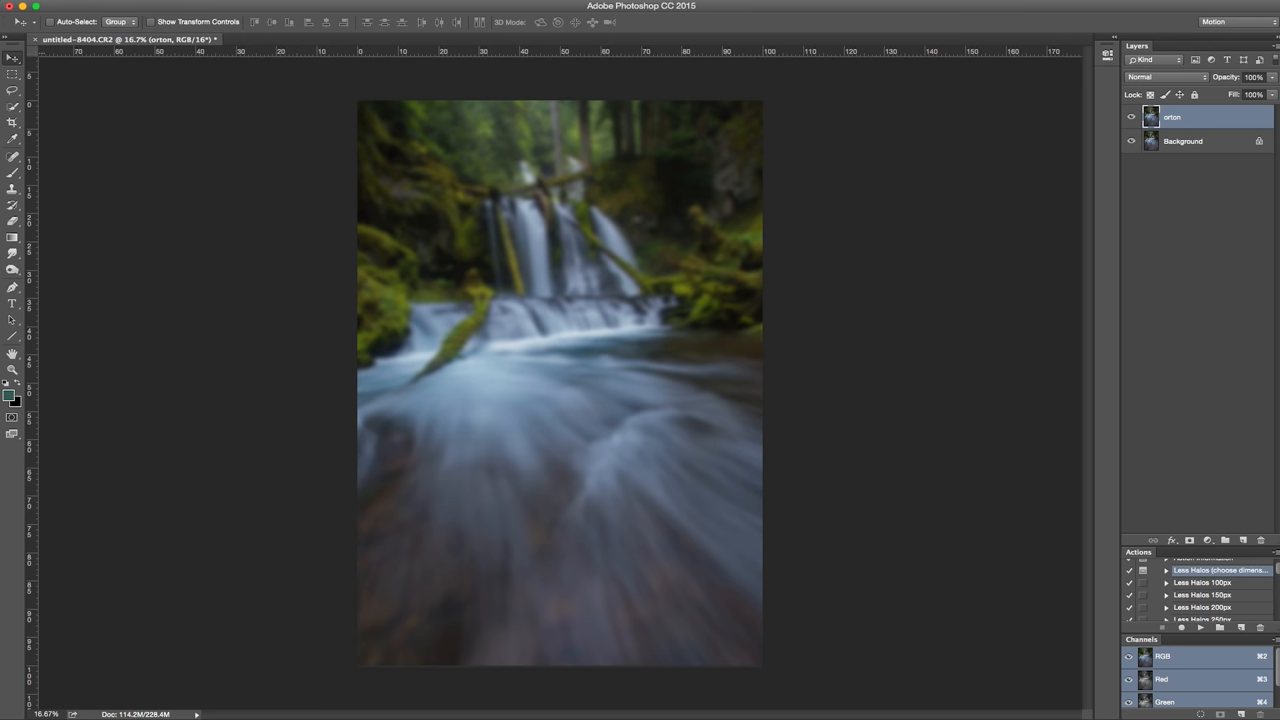
Boost the orton layer's contrast to 75 with Brightness/Contrast
click(175, 10)
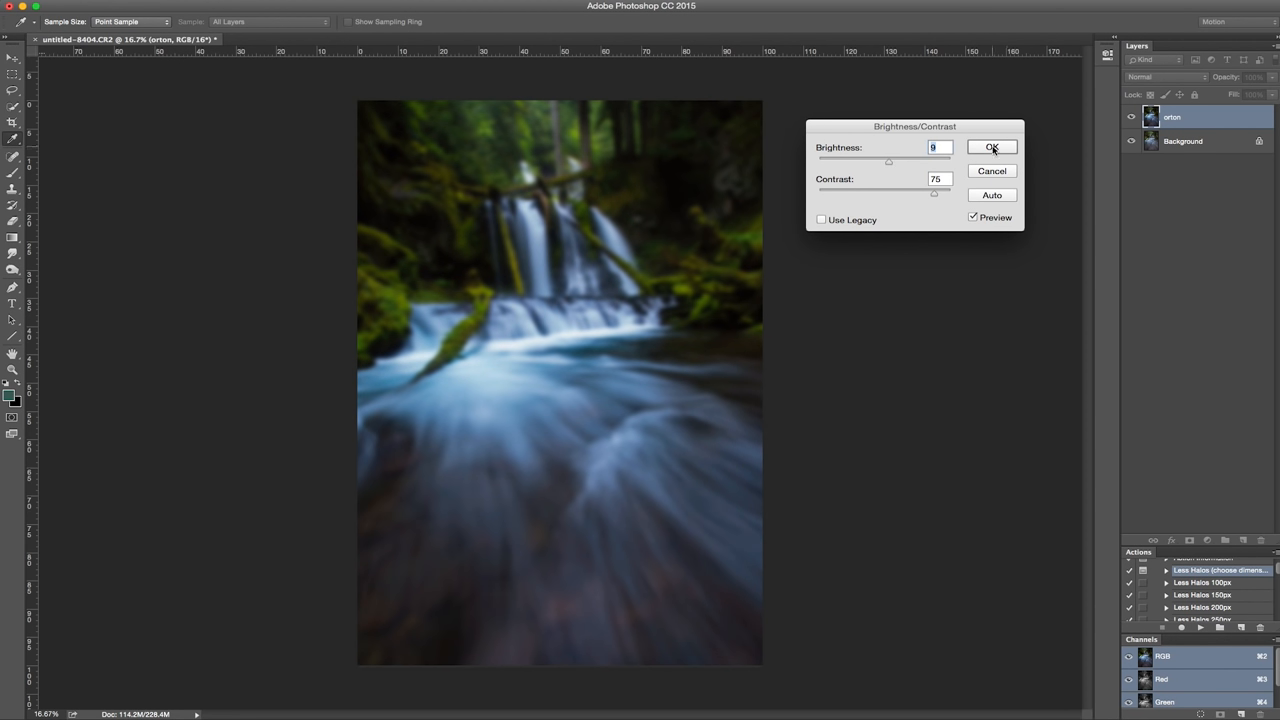
click(991, 147)
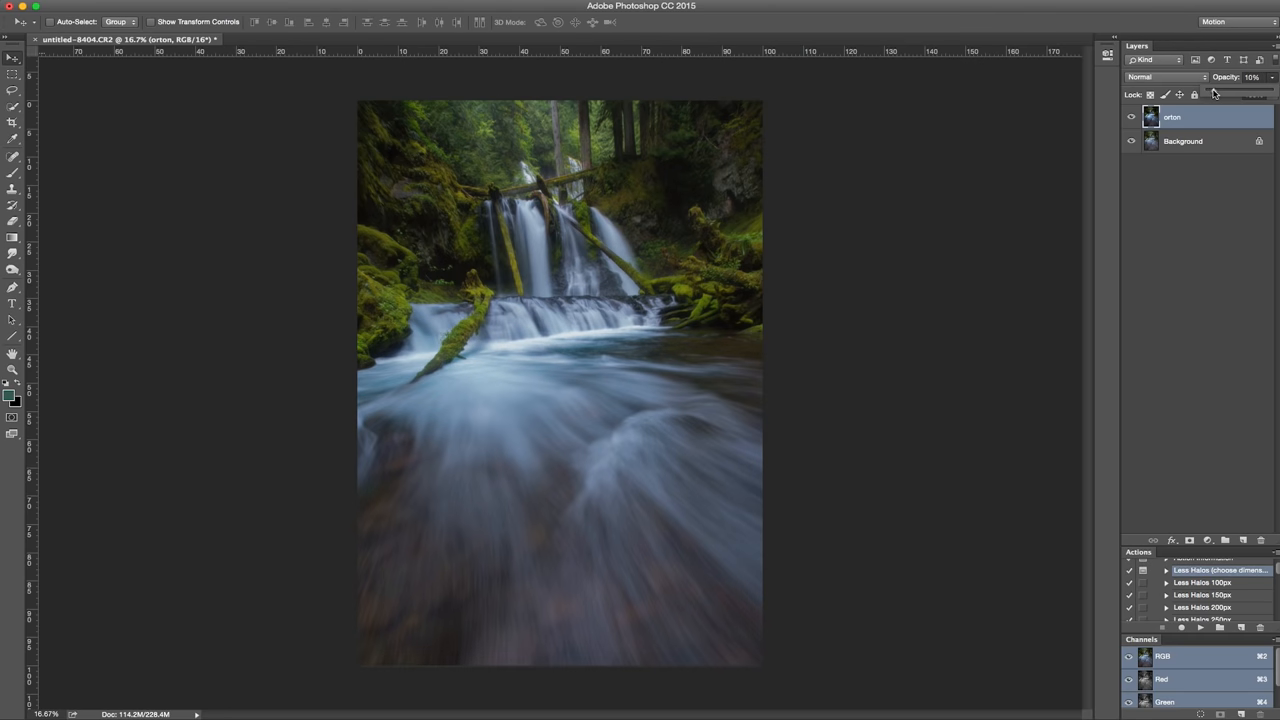
mouse_move(1215, 93)
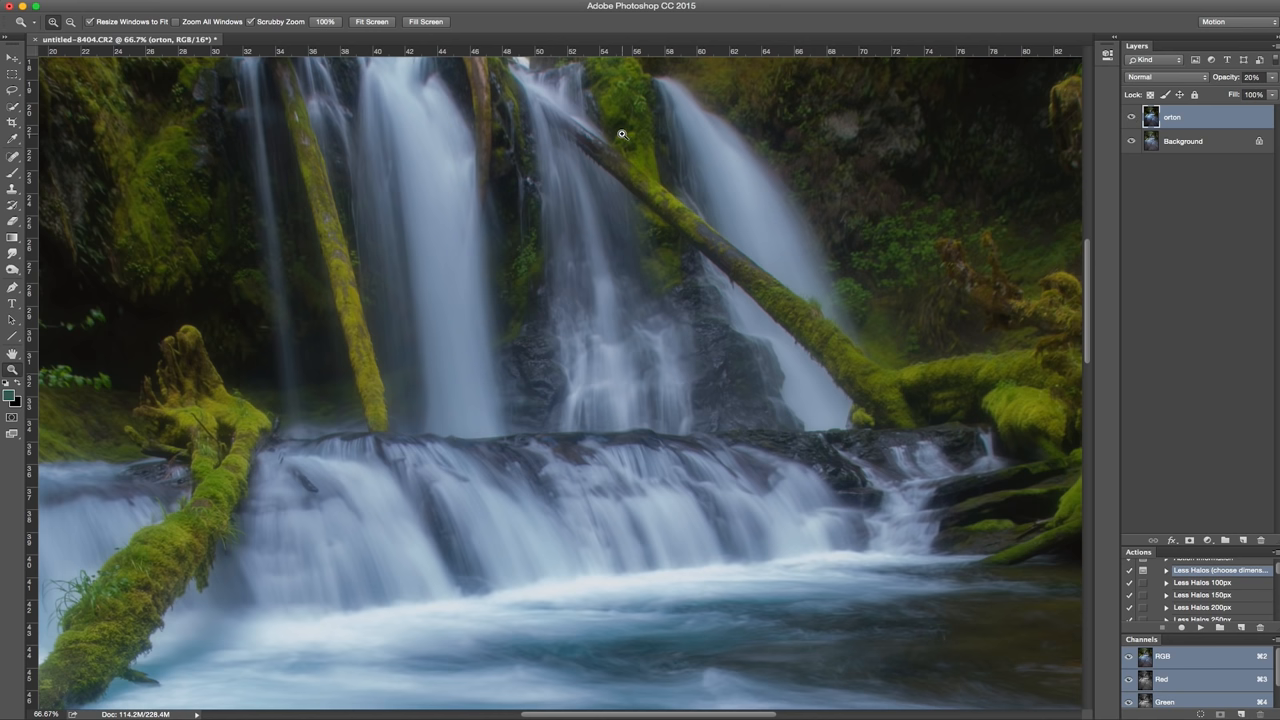
Open and dismiss the zoom options while inspecting the waterfall
right_click(622, 134)
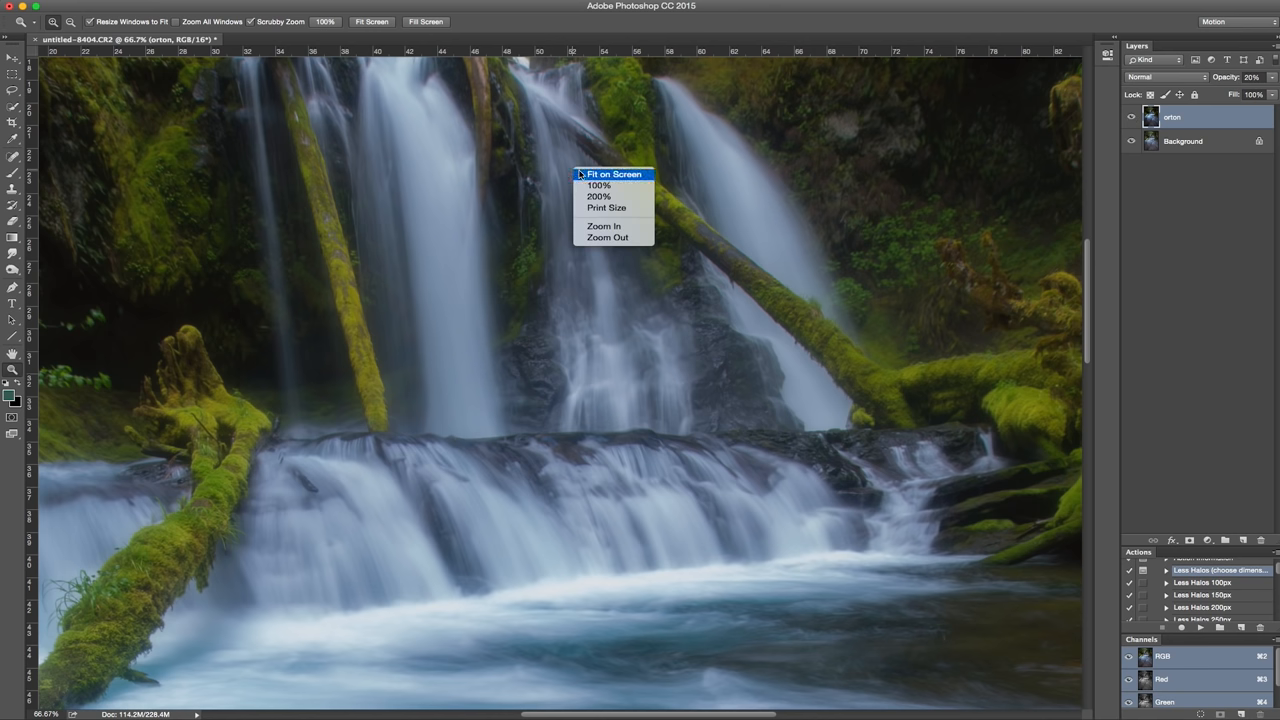
click(615, 174)
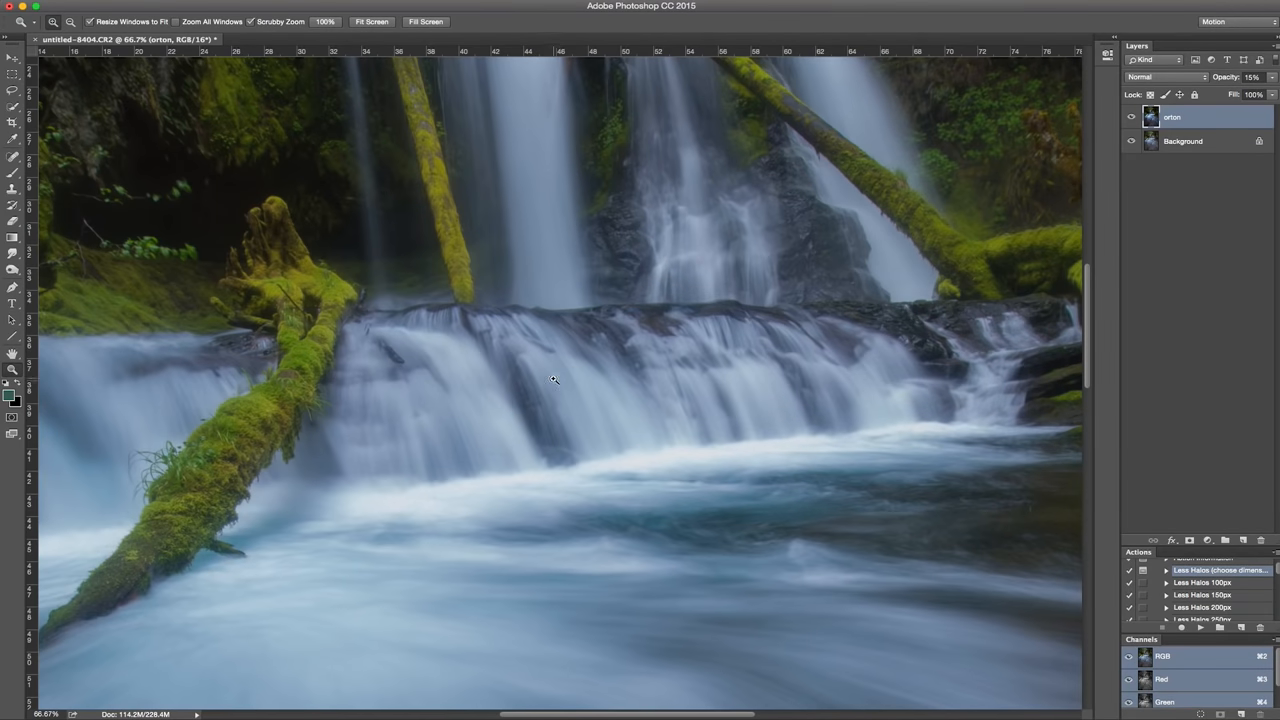
mouse_move(843, 420)
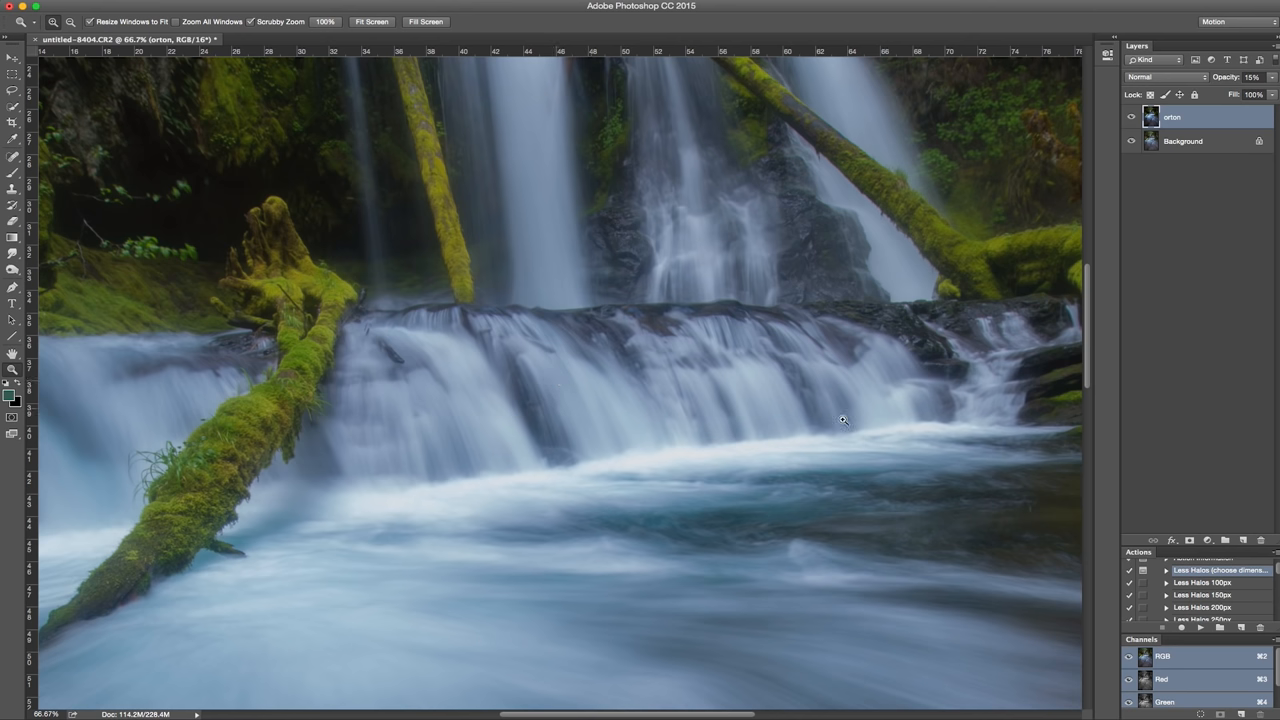
Hide orton, duplicate the Background, and rename the copy 'sharp'
click(1183, 140)
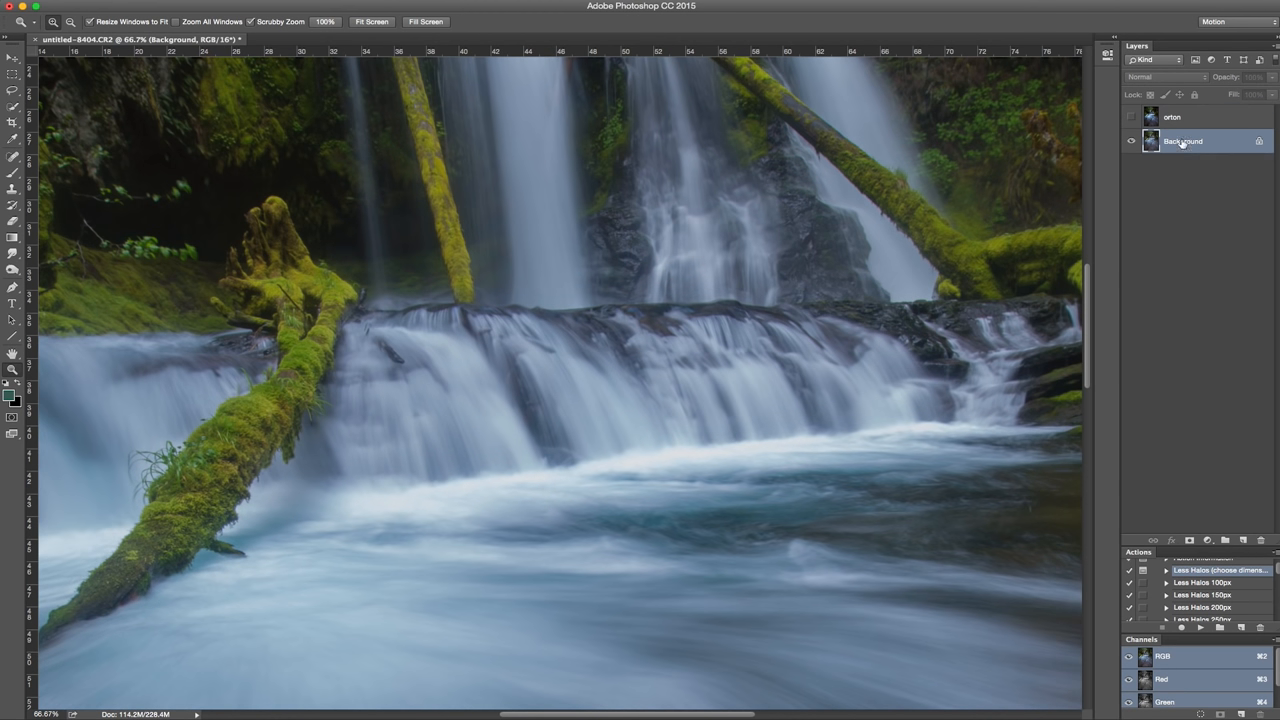
key(cmd+j)
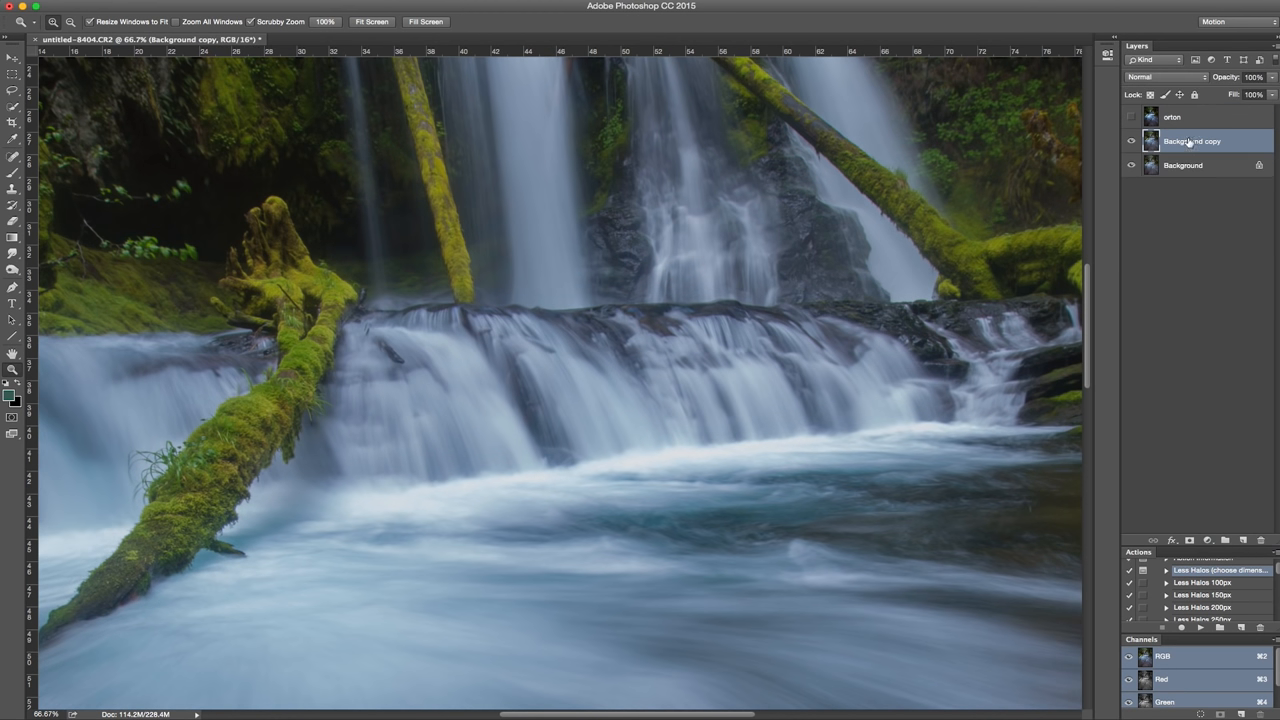
double_click(1191, 140)
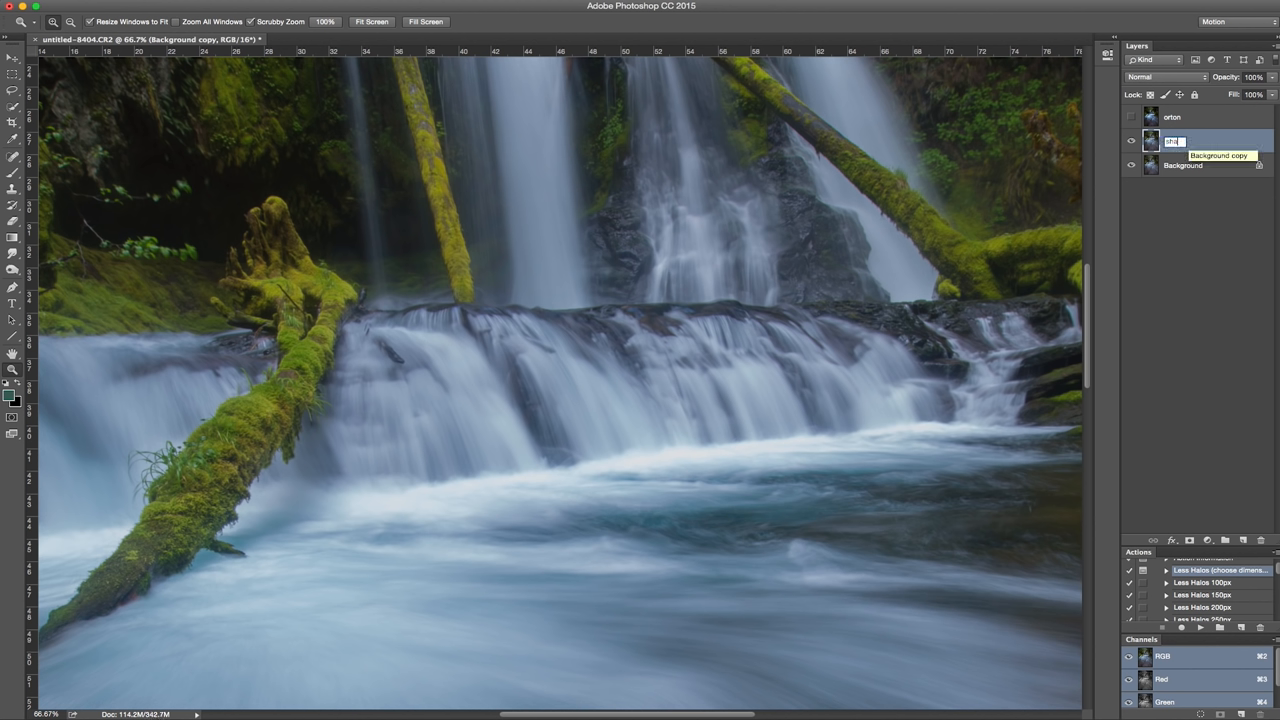
text(sharp)
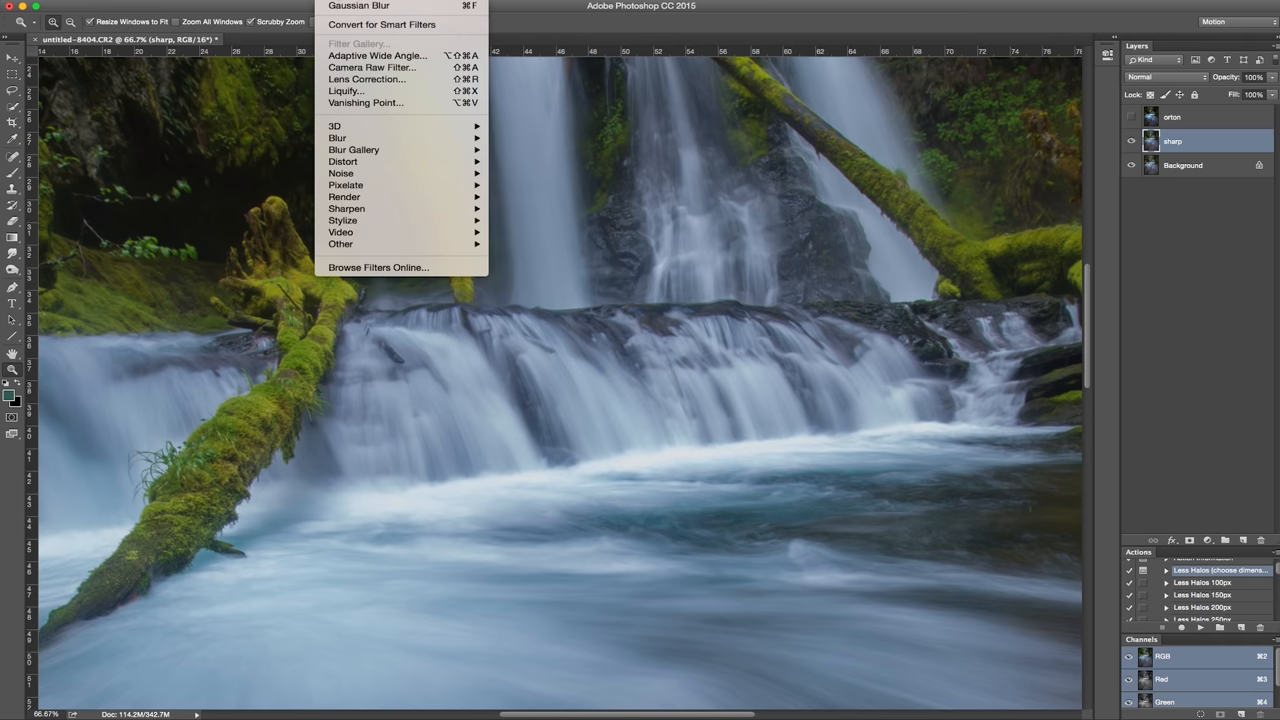
mouse_move(340, 244)
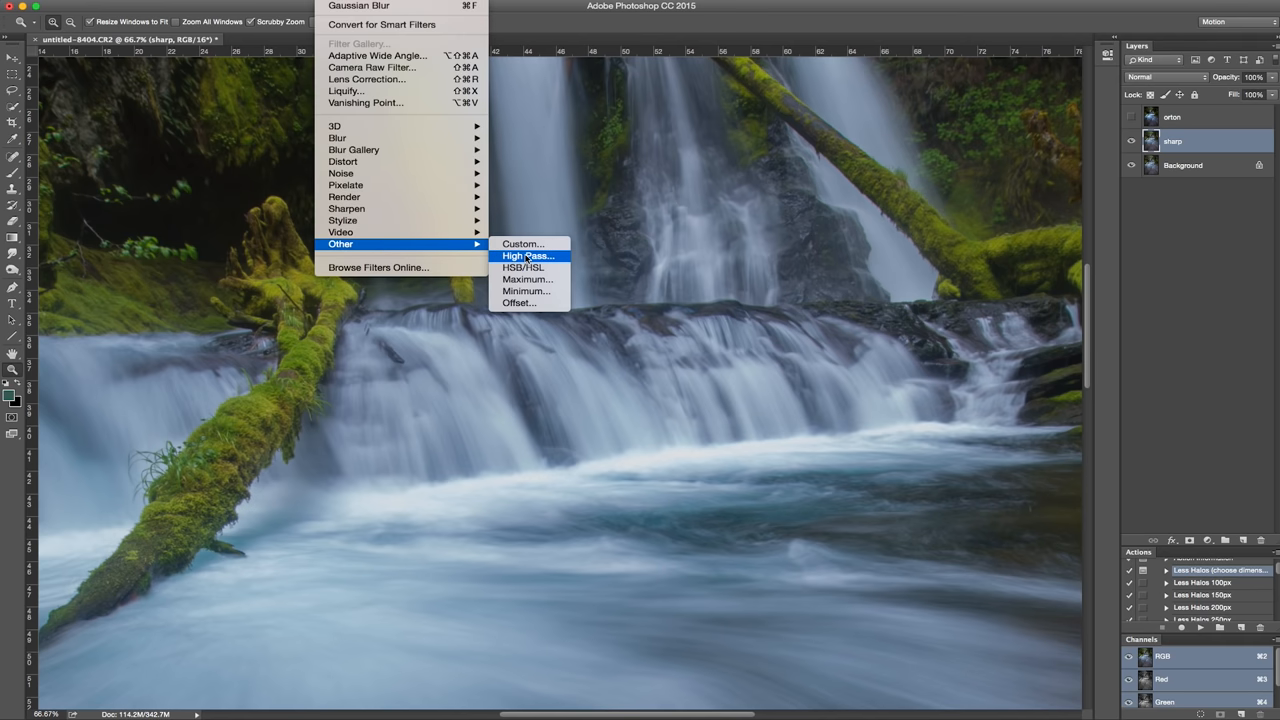
Apply a High Pass filter with a 4.0 px radius to the sharp layer
click(527, 255)
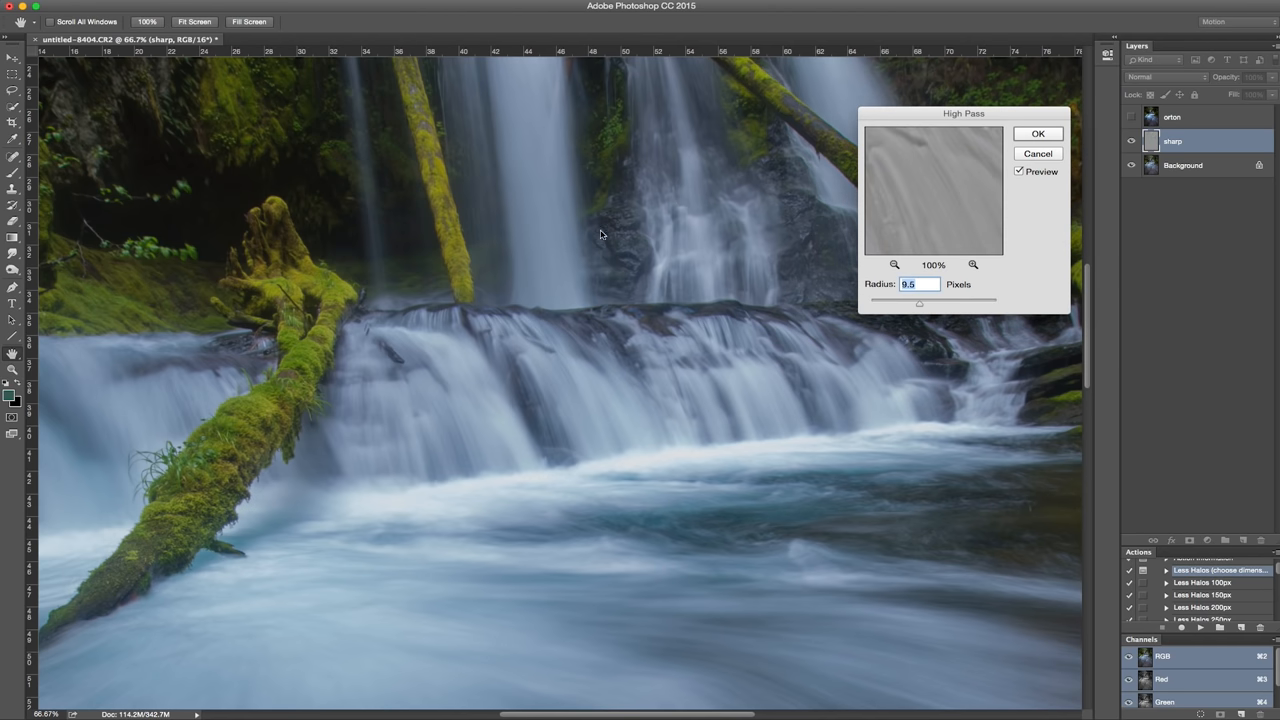
drag(920, 300, 900, 300)
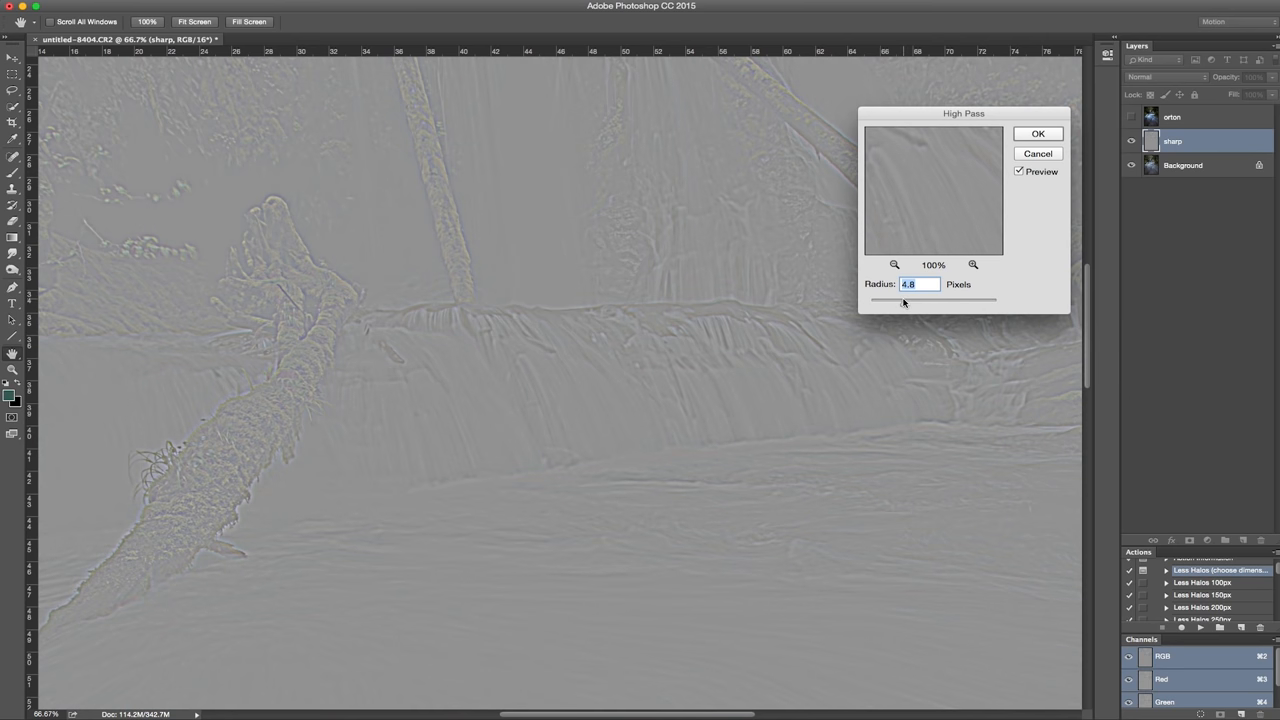
drag(908, 300, 897, 300)
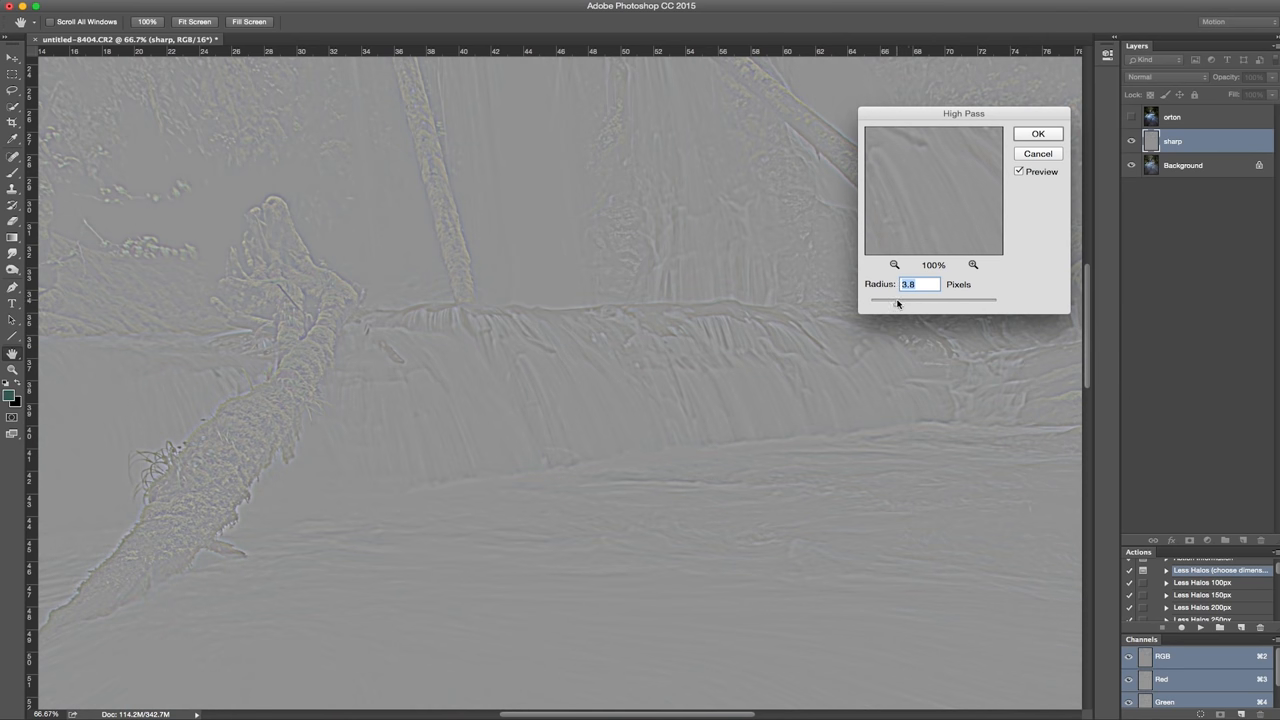
drag(898, 300, 895, 300)
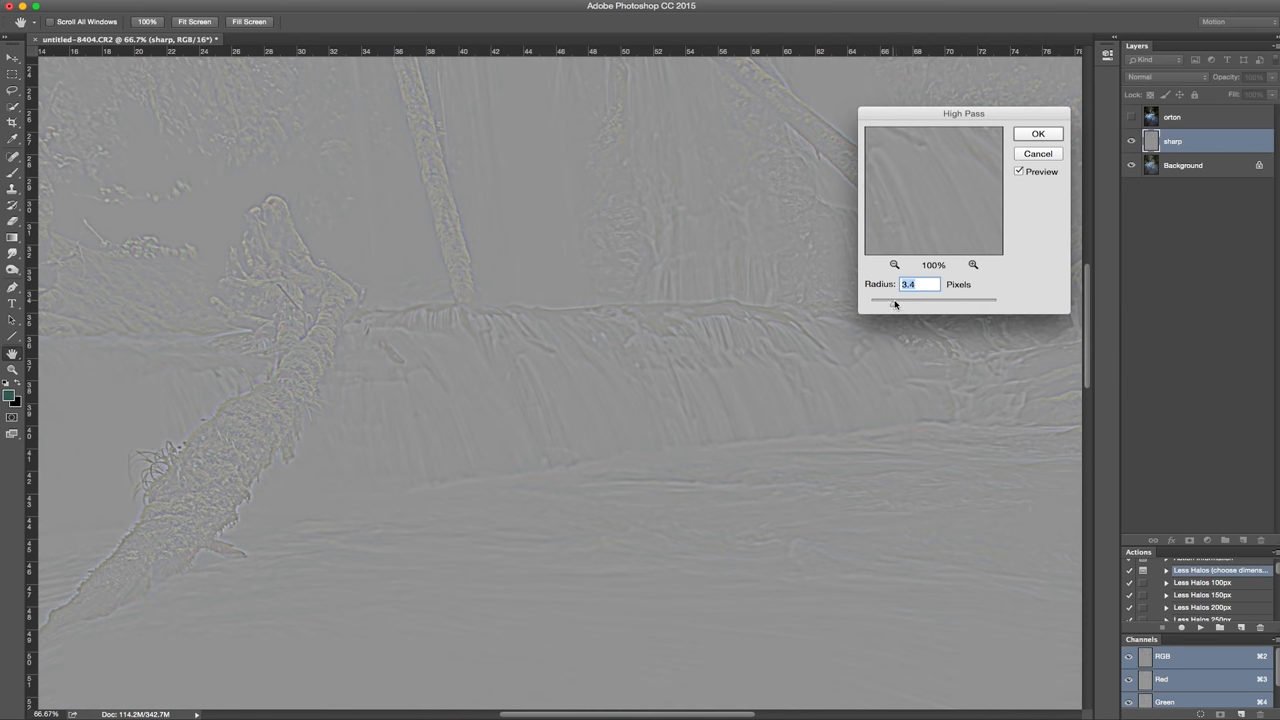
drag(889, 299, 897, 299)
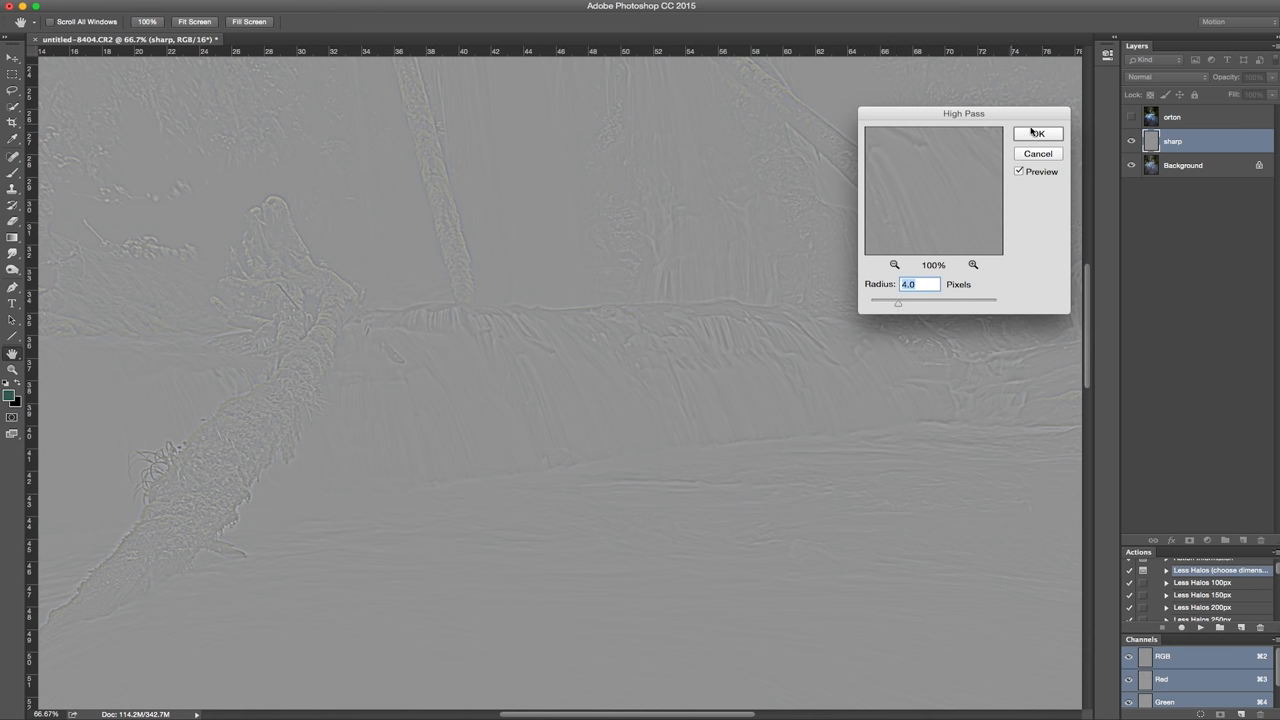
click(1037, 133)
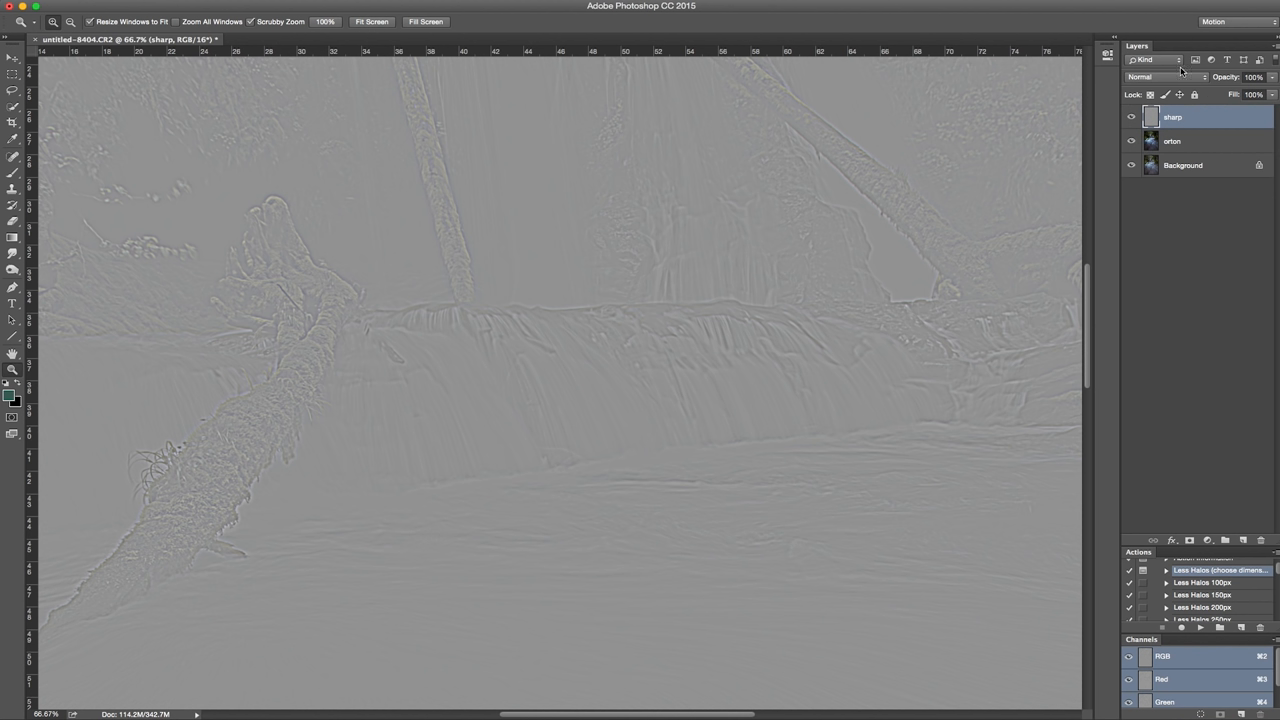
Set the sharp layer's blend mode to Soft Light and select the orton layer
click(1150, 77)
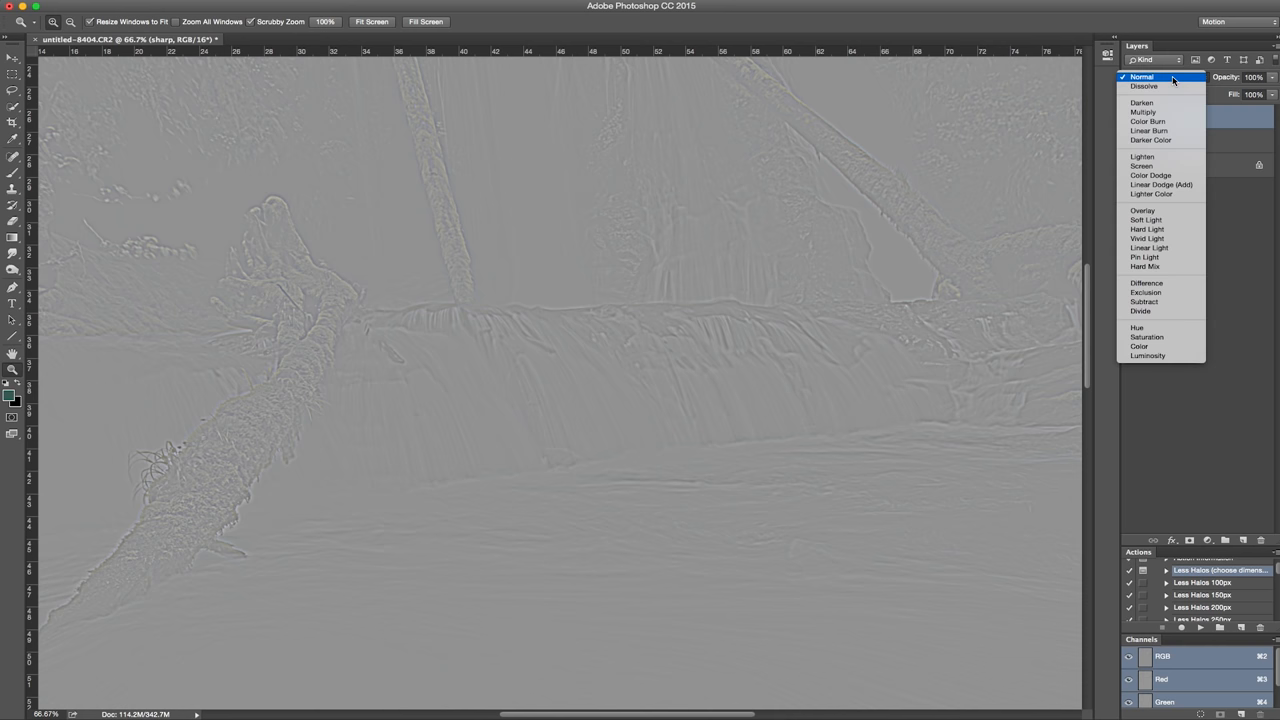
click(1142, 77)
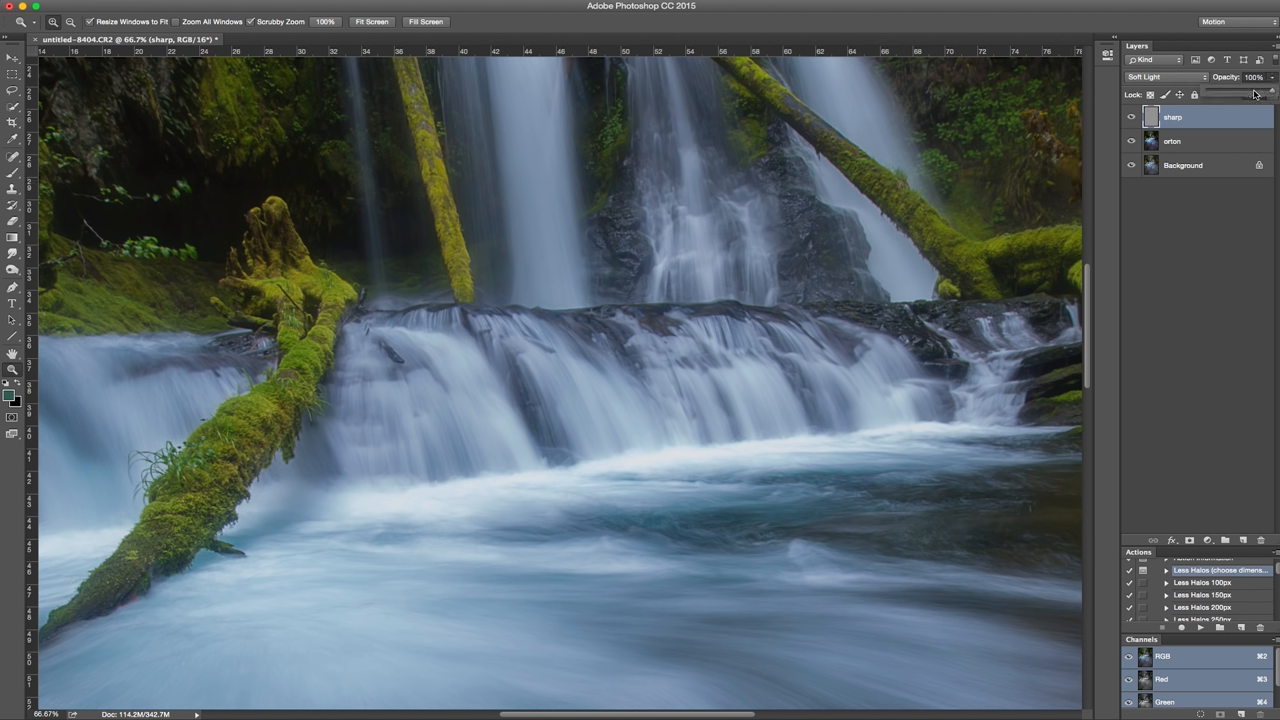
click(1172, 140)
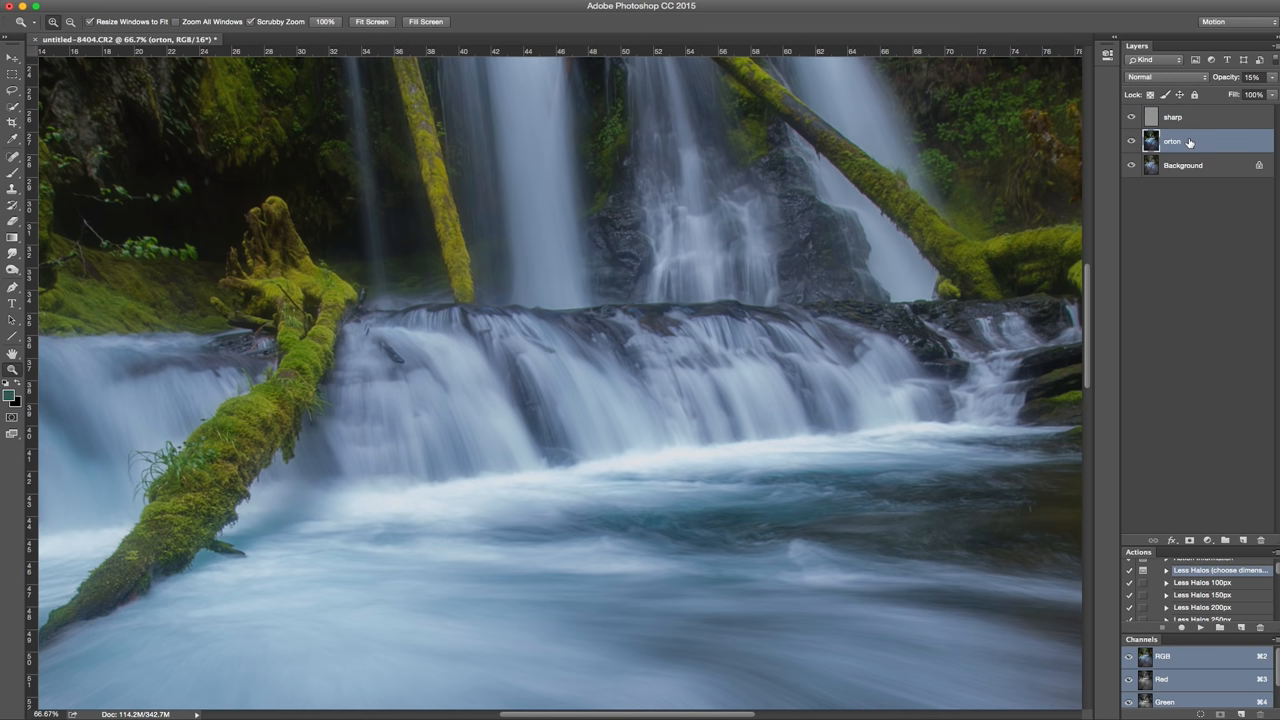